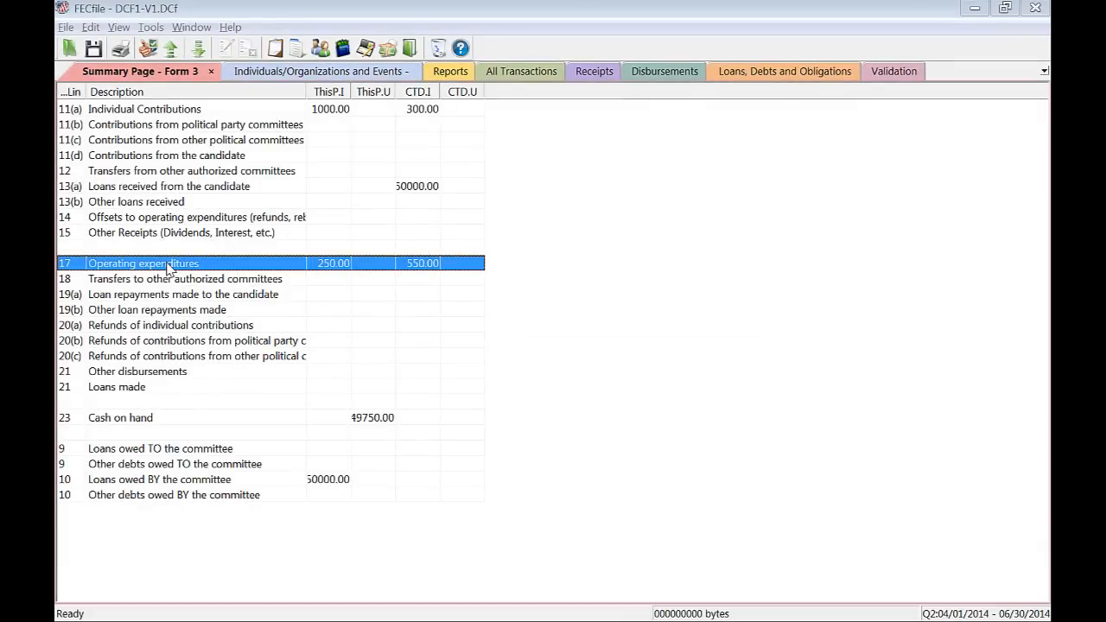
- Browse the committee's report list, then start a new entry on line 17 Operating Expenditures
click(118, 27)
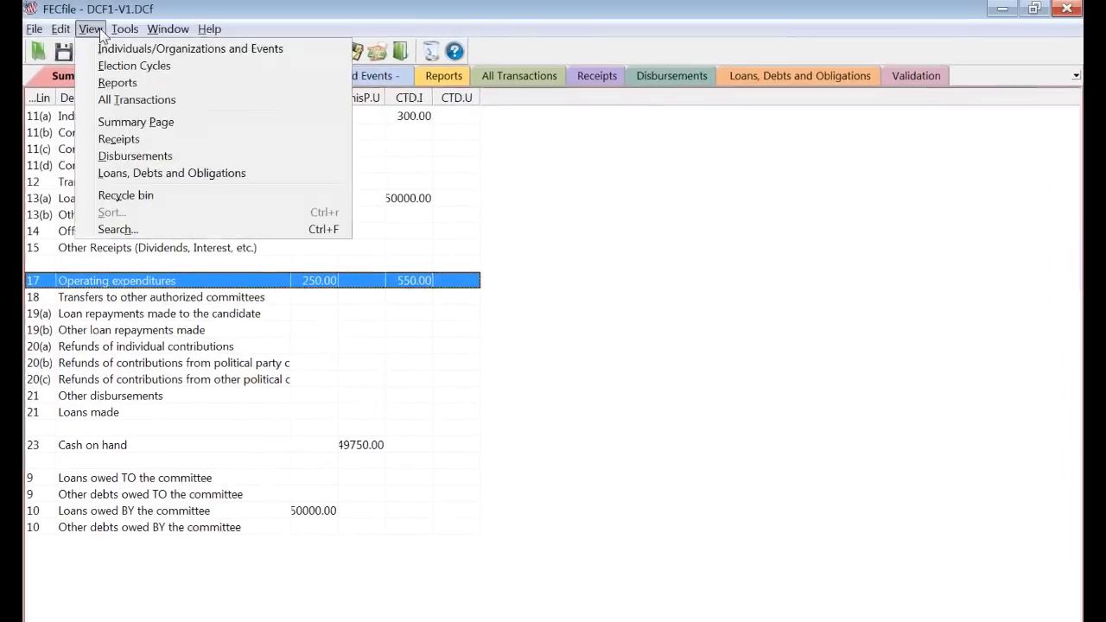
click(117, 83)
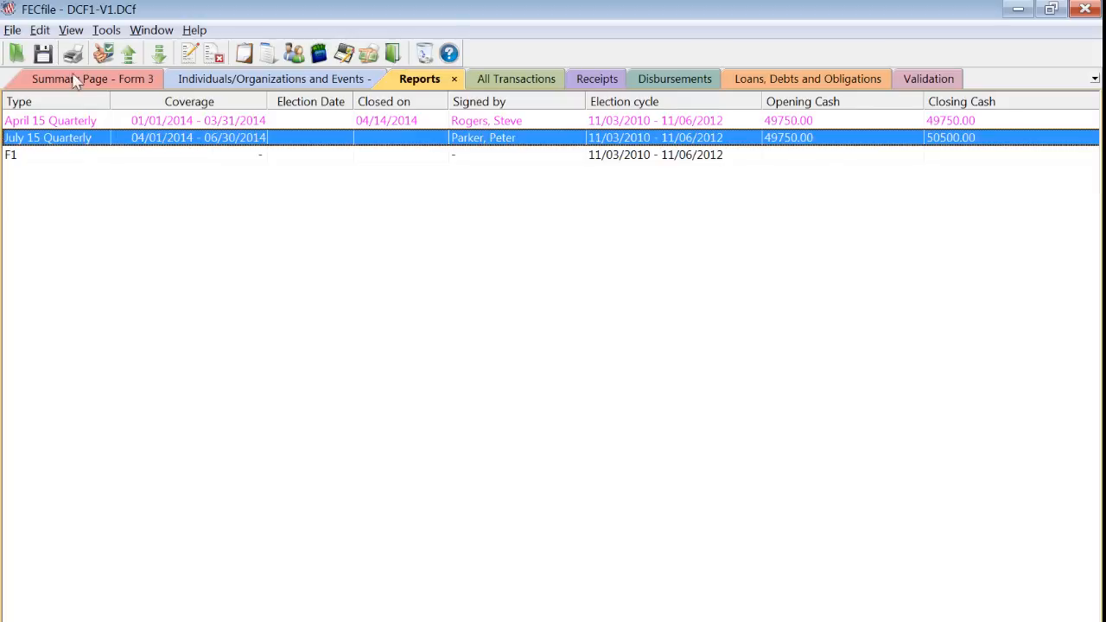
click(71, 29)
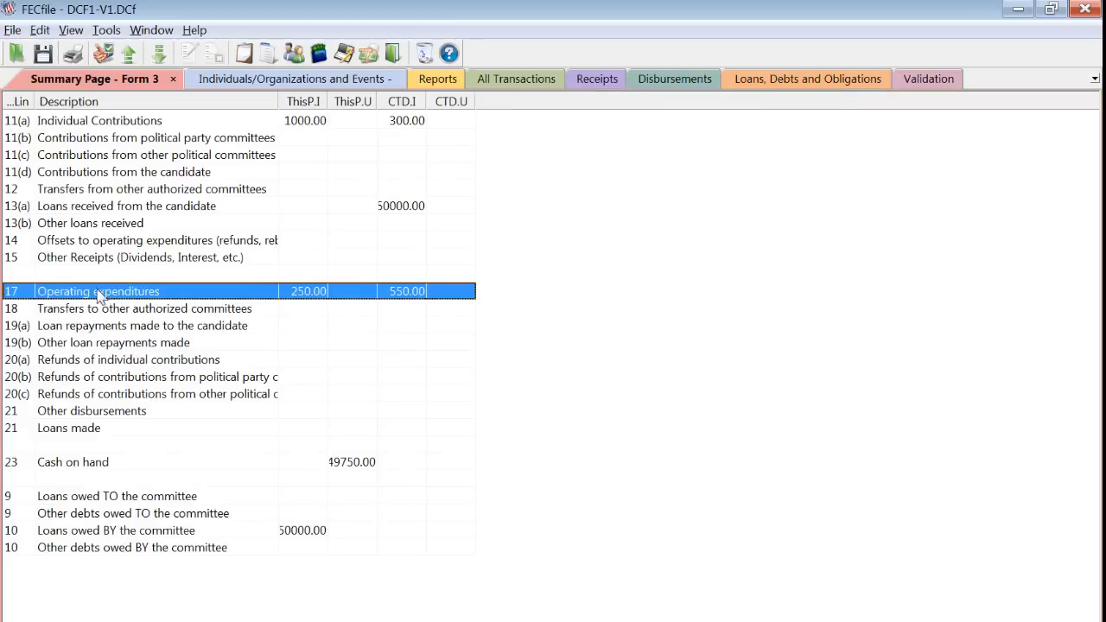
right_click(97, 290)
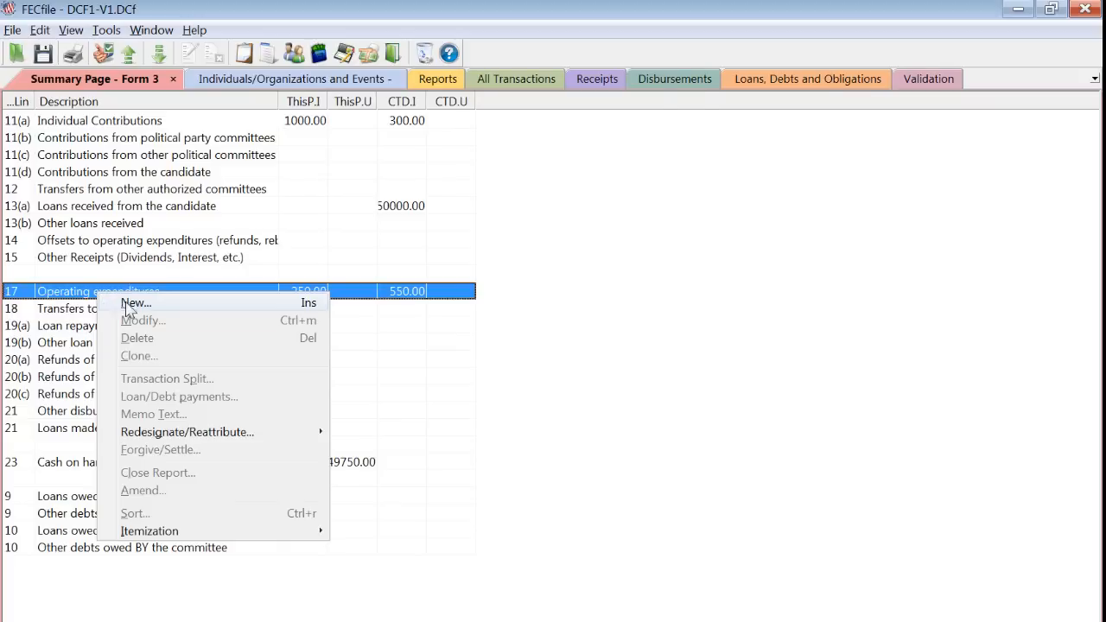
click(135, 303)
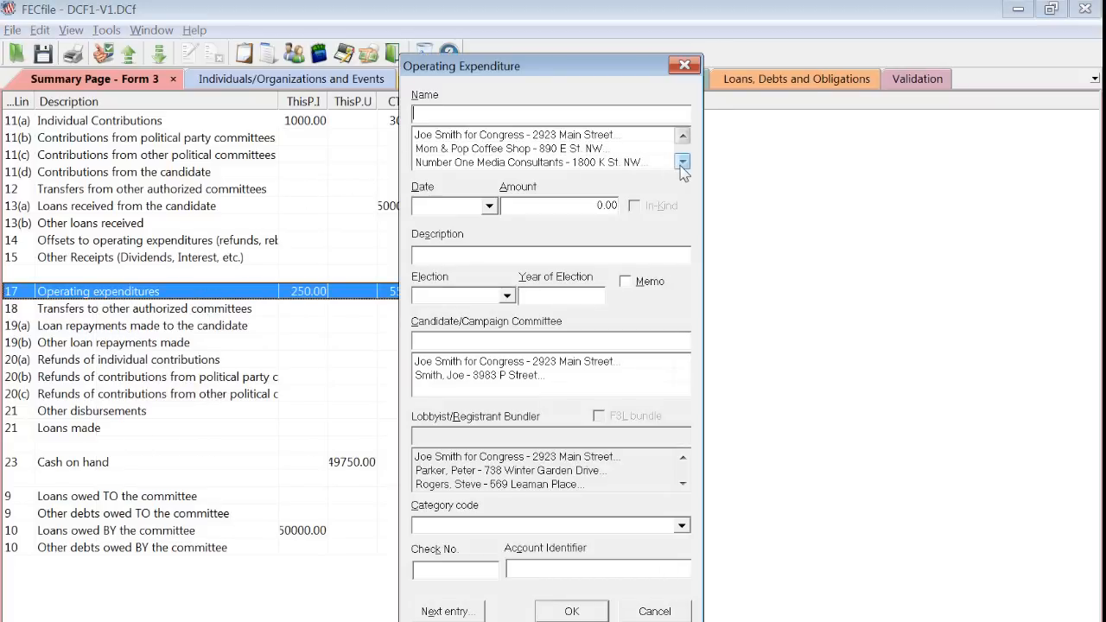
- Add new payee Metro Office Supply, 1502 W St NW, Washington DC 20463
click(682, 162)
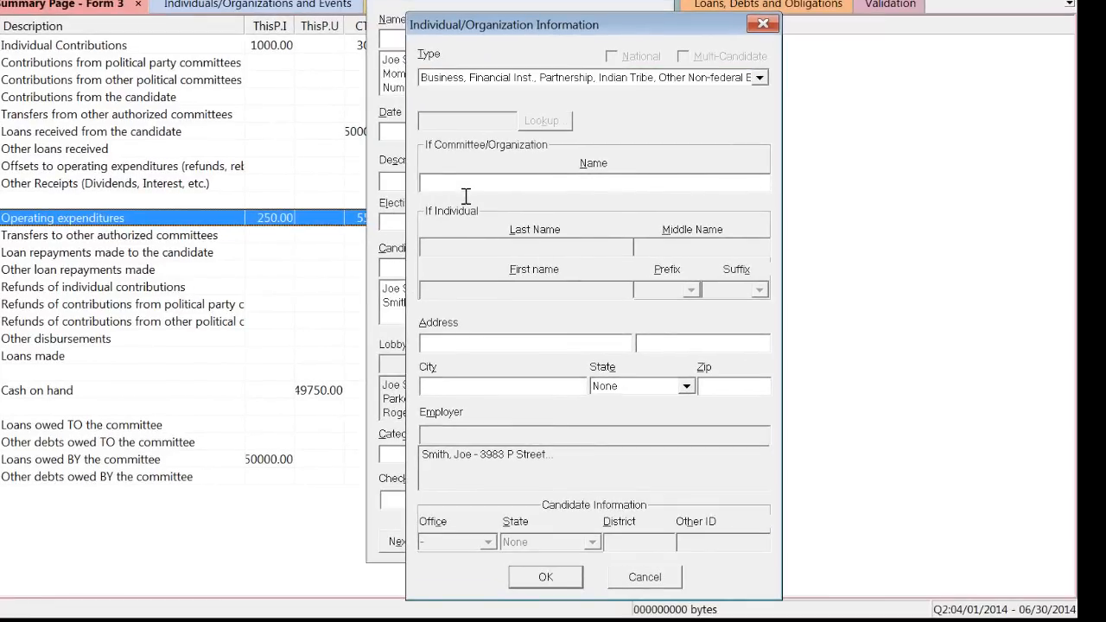
text(Metro Office Su)
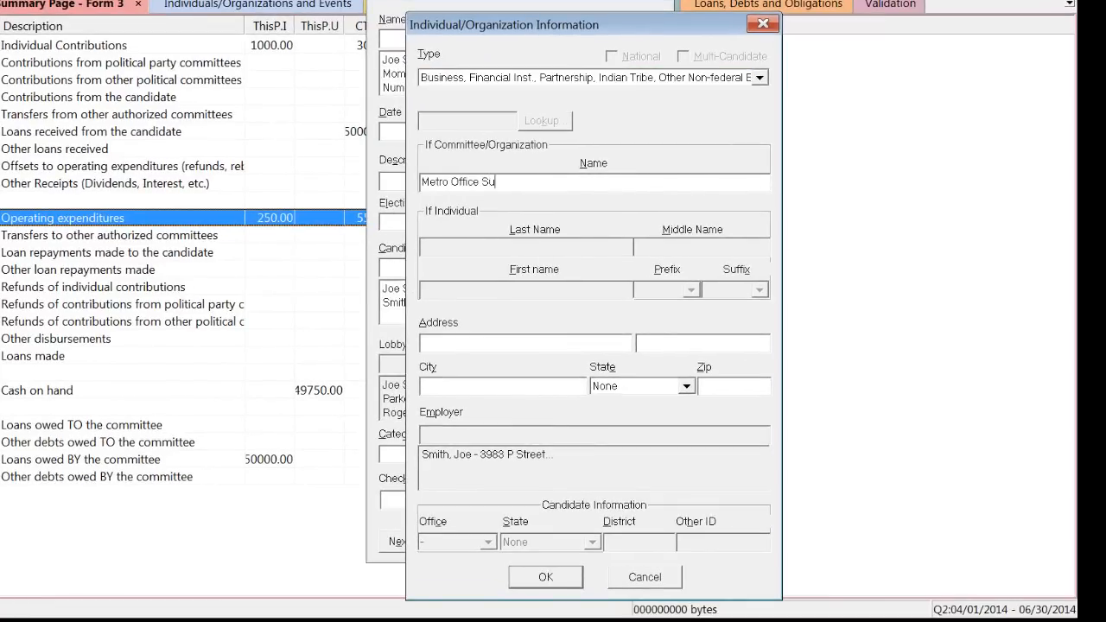
text(1502 W St. NW)
click(504, 385)
text(Washington)
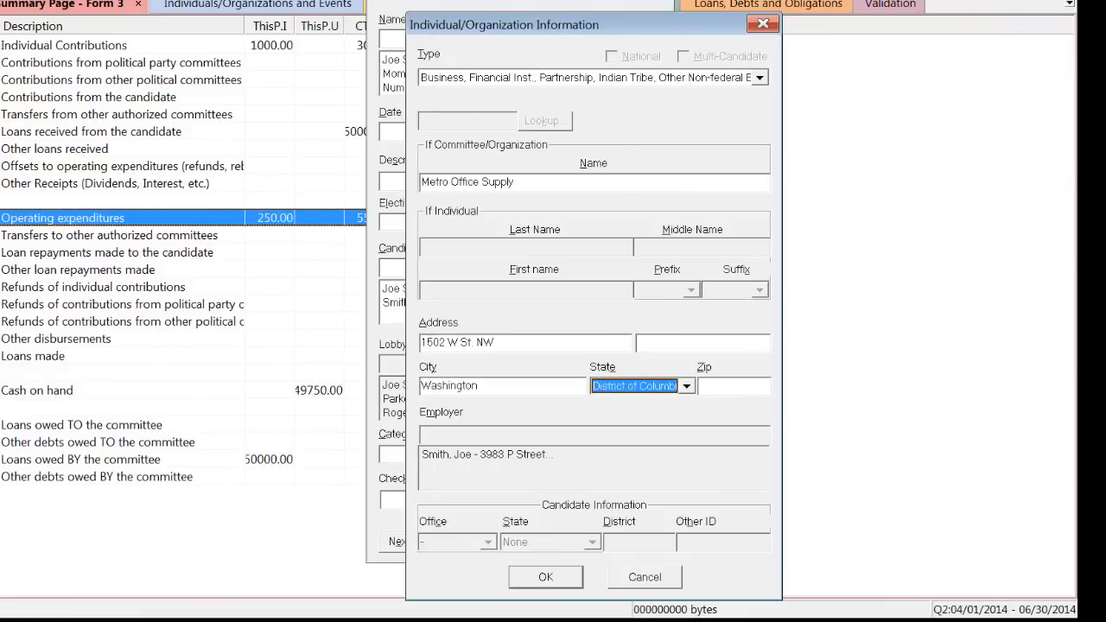
text(20463)
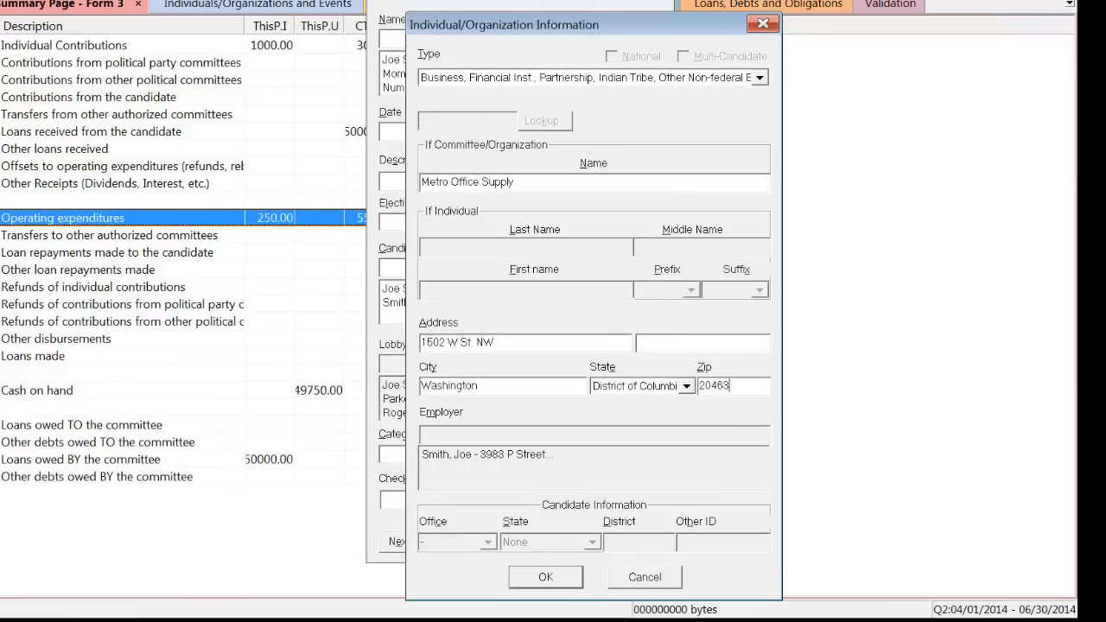
click(547, 578)
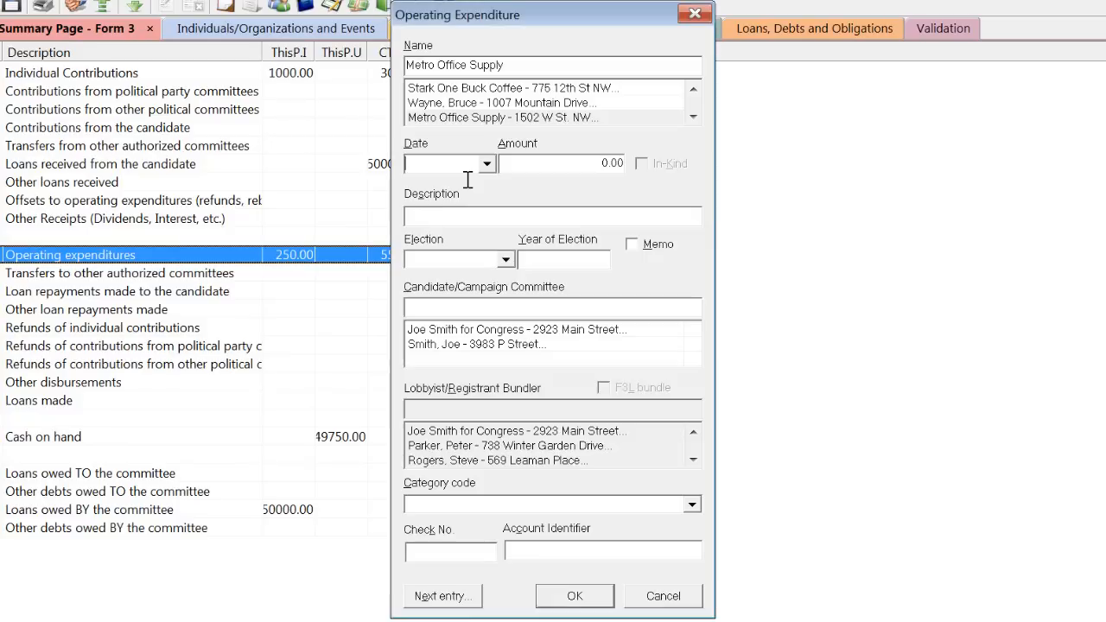
- Save a $300 Printer Ink expenditure to Metro Office Supply dated 4/2/14
text(4)
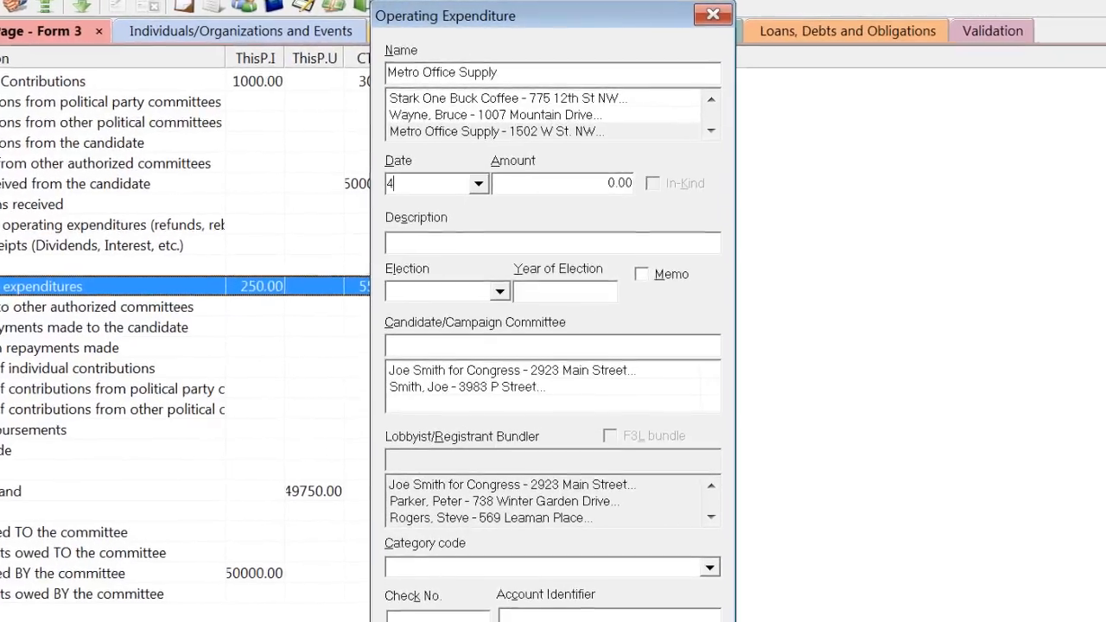
text(/2/14)
click(562, 184)
text(30)
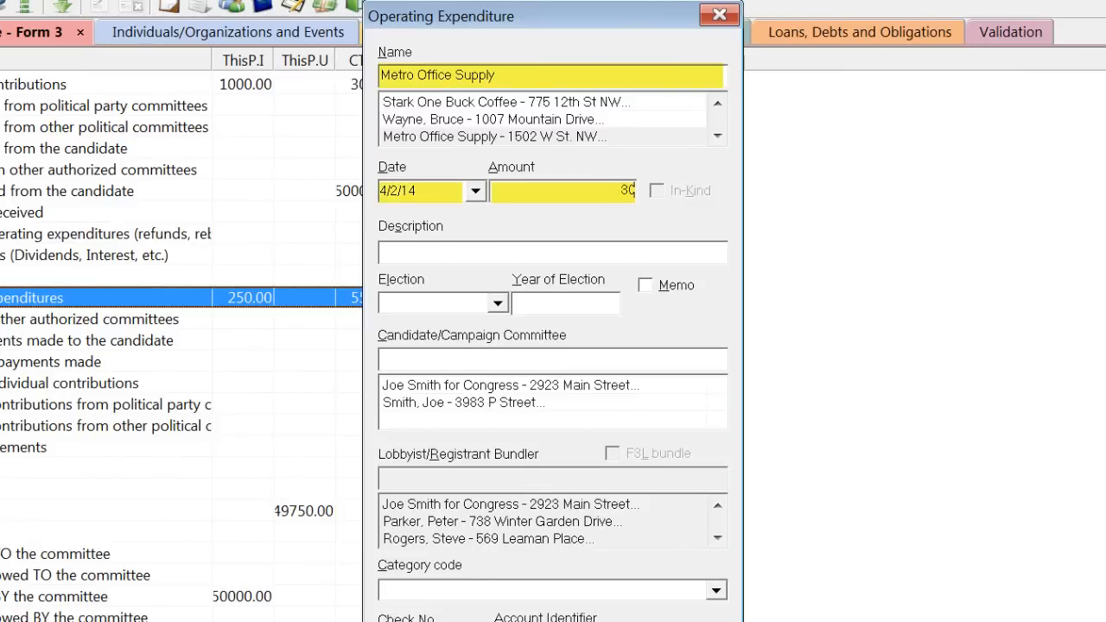
text(Printer Ink)
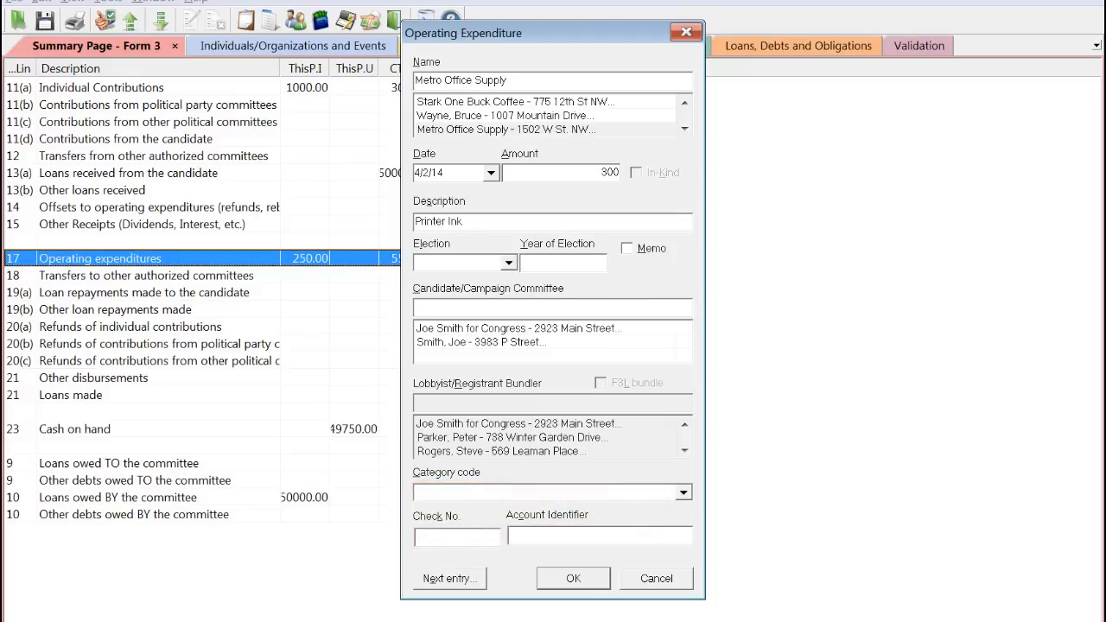
mouse_move(587, 581)
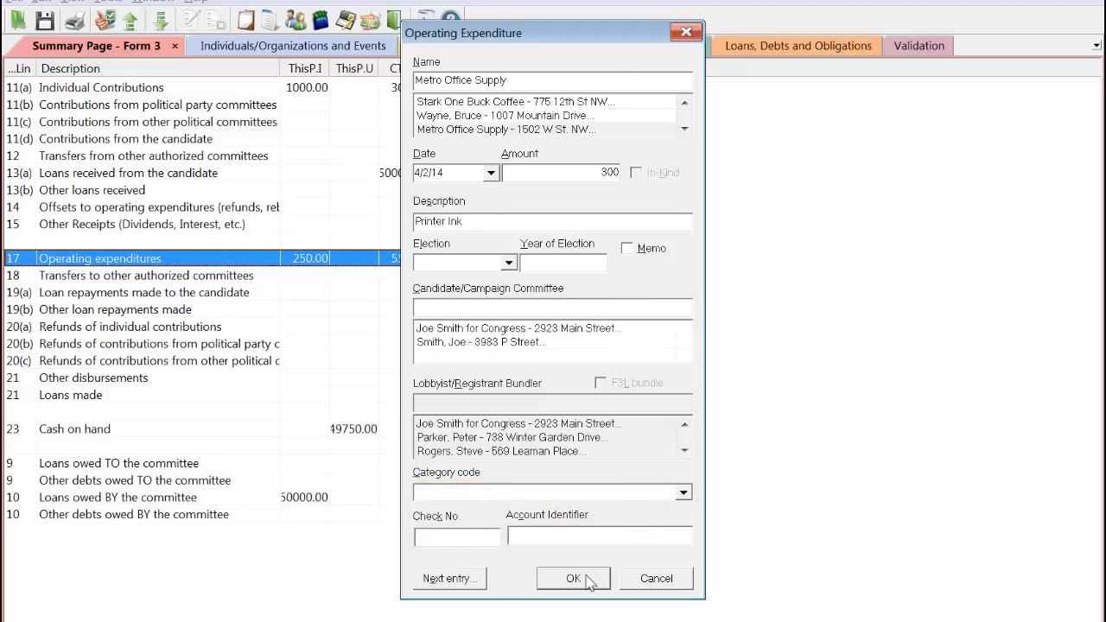
click(574, 577)
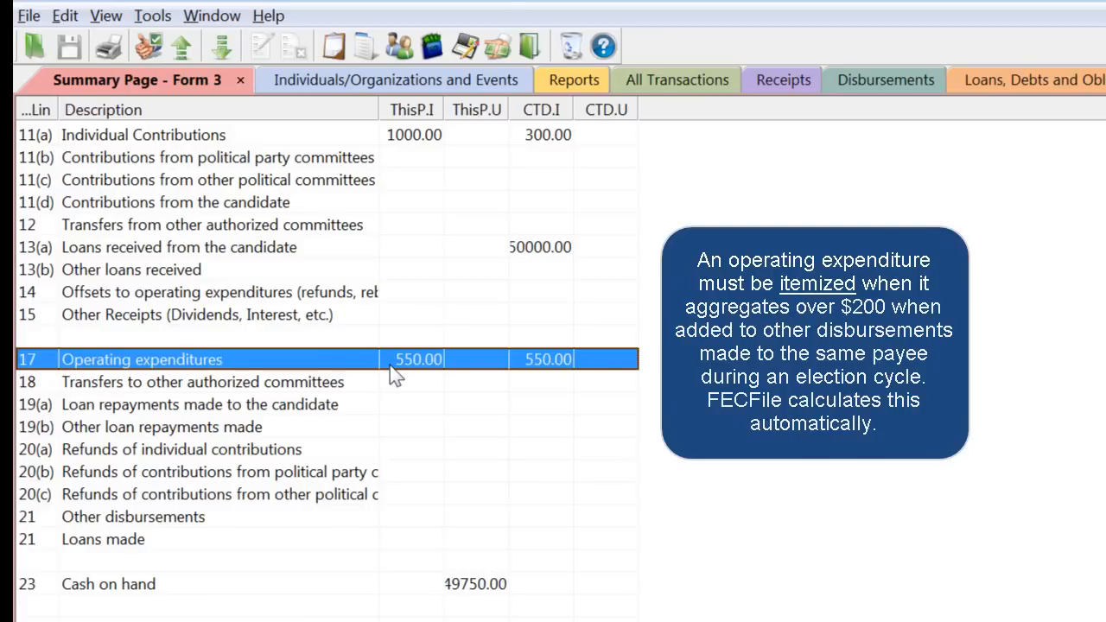
mouse_move(467, 370)
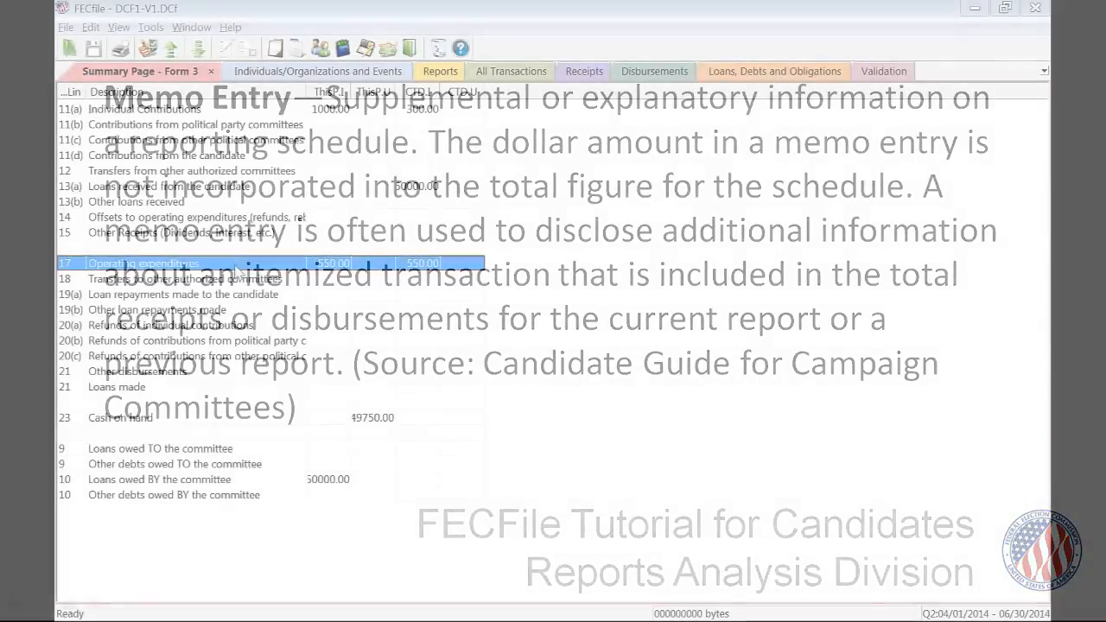
- Record a $250 expenditure to Steve Rogers on 4/1/14, 'Reimbursement- Meals for Volunteers'
double_click(143, 263)
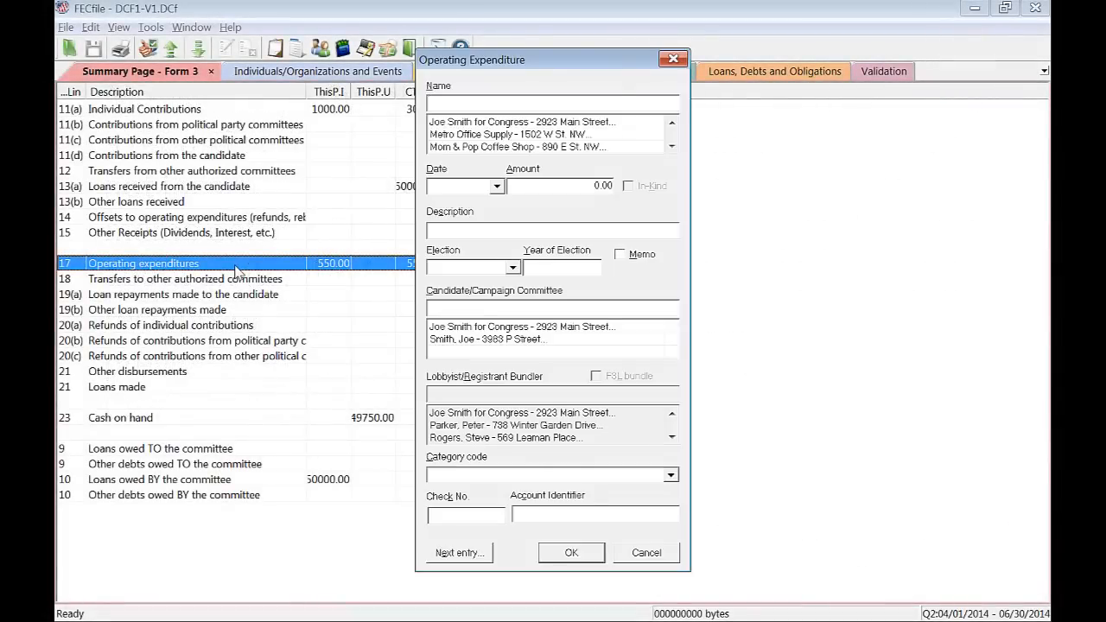
text(rog)
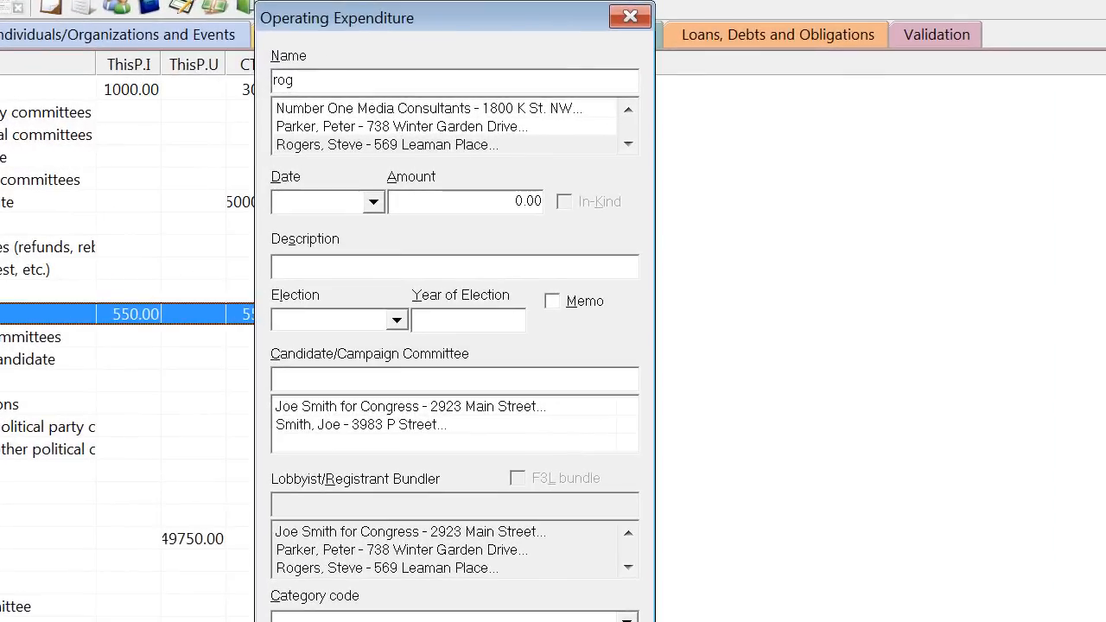
click(388, 146)
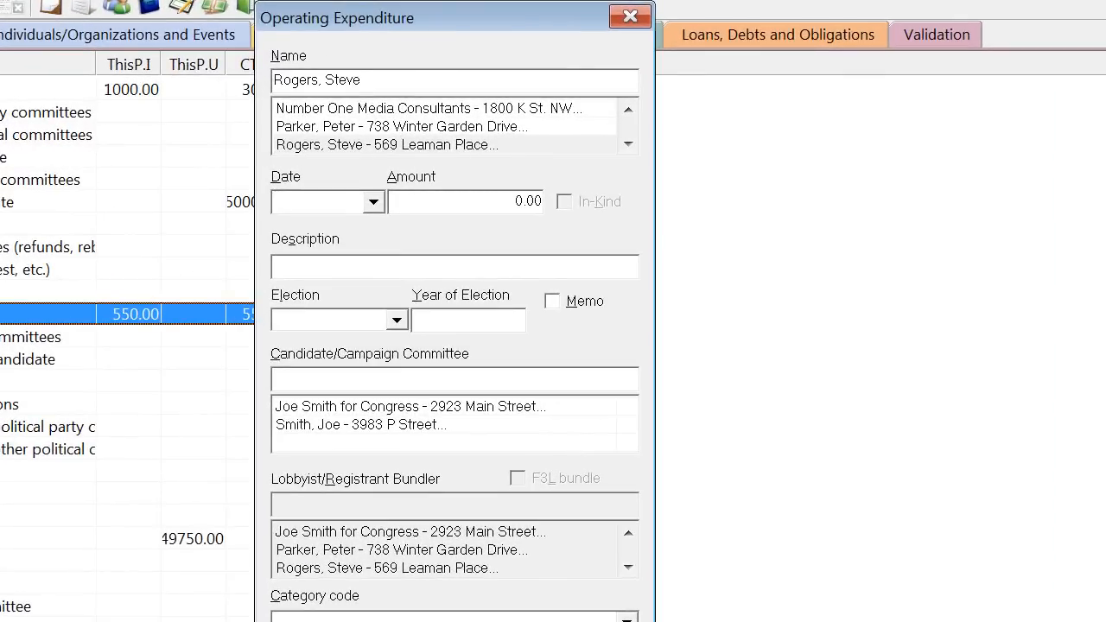
text(4/1/14)
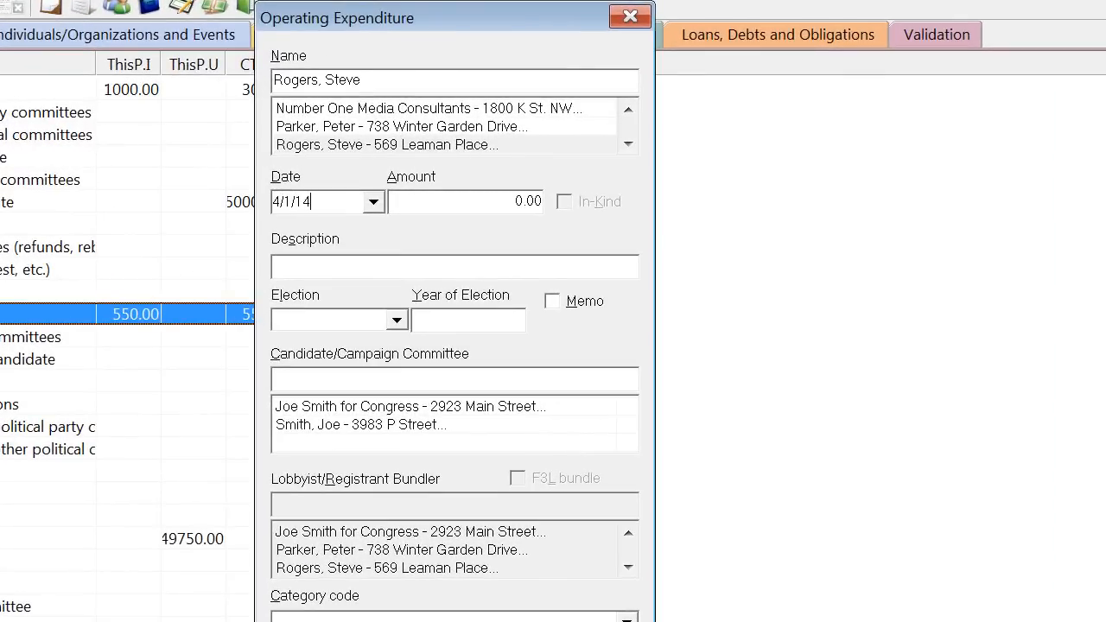
text(250)
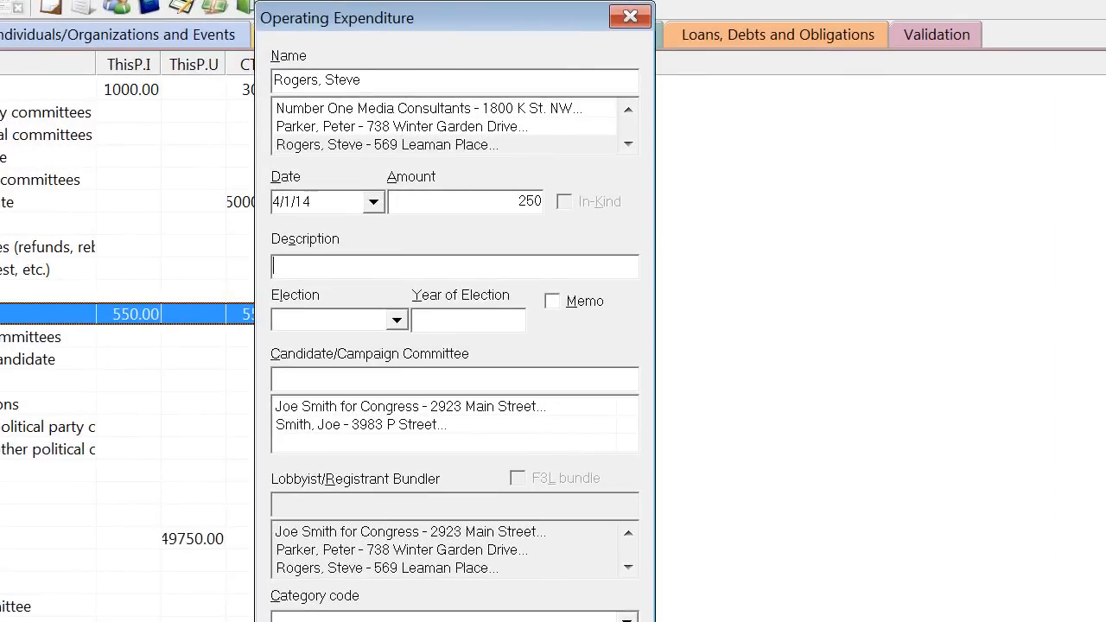
text(Reimbursement)
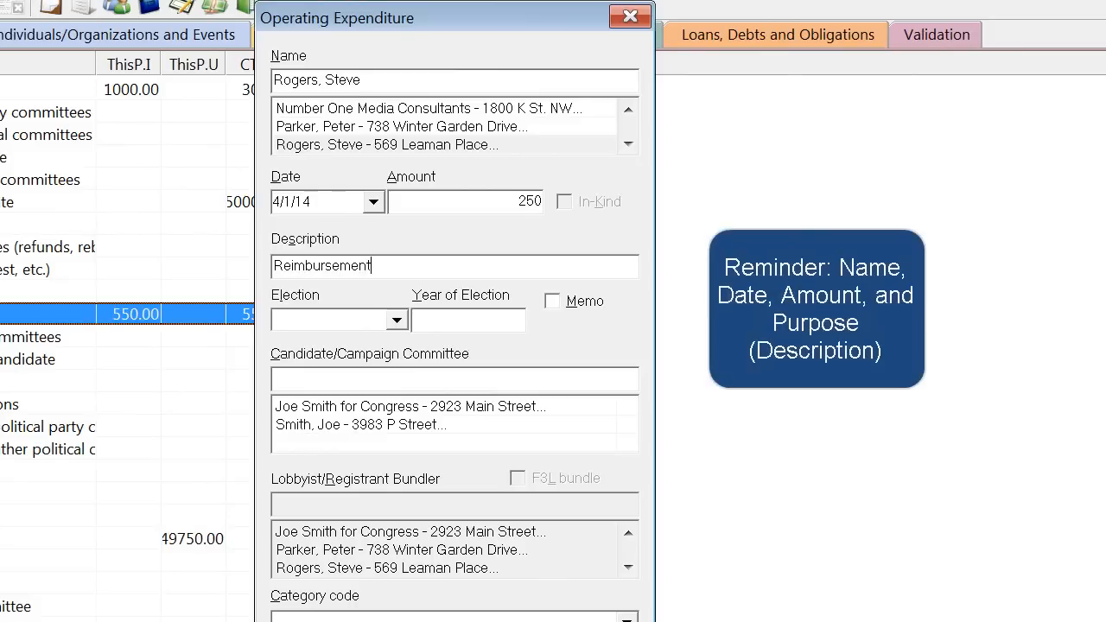
text(- Meals for)
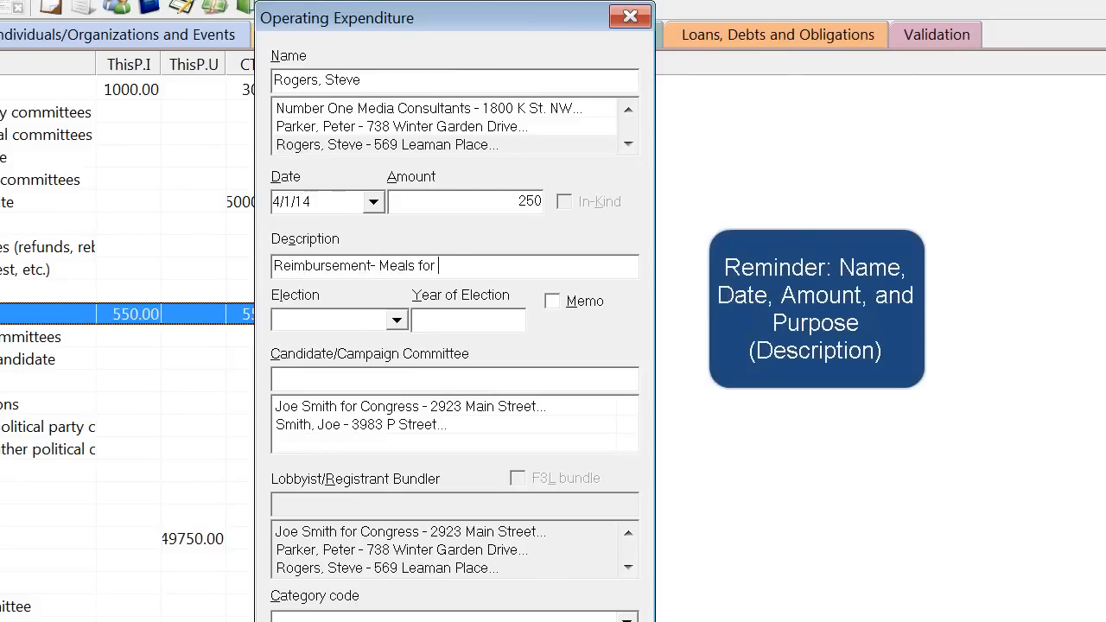
text(Volunteers)
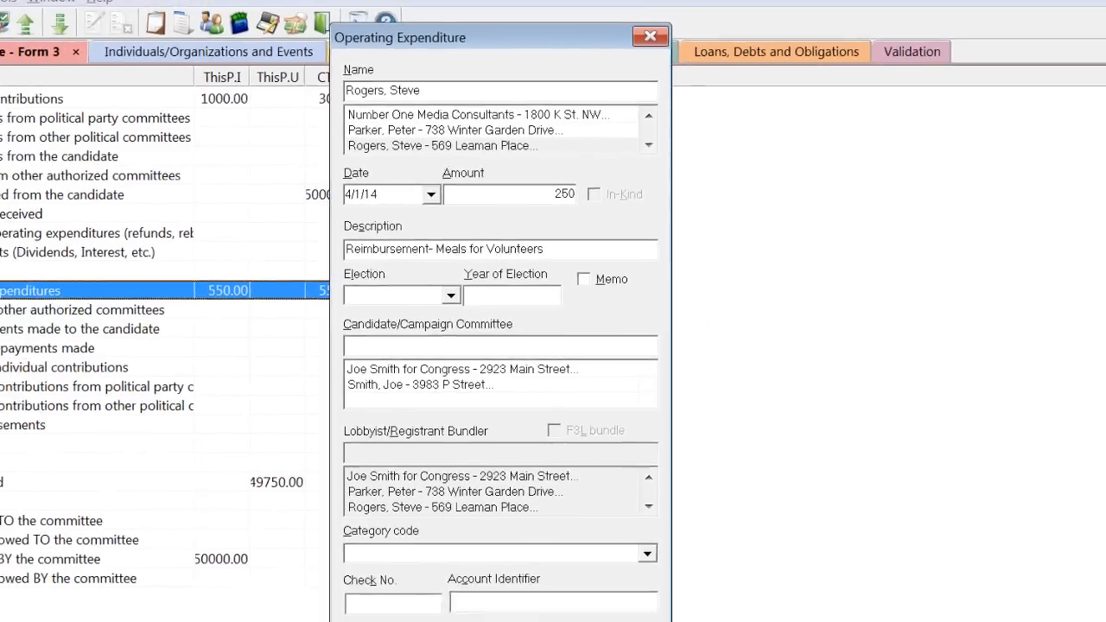
click(650, 34)
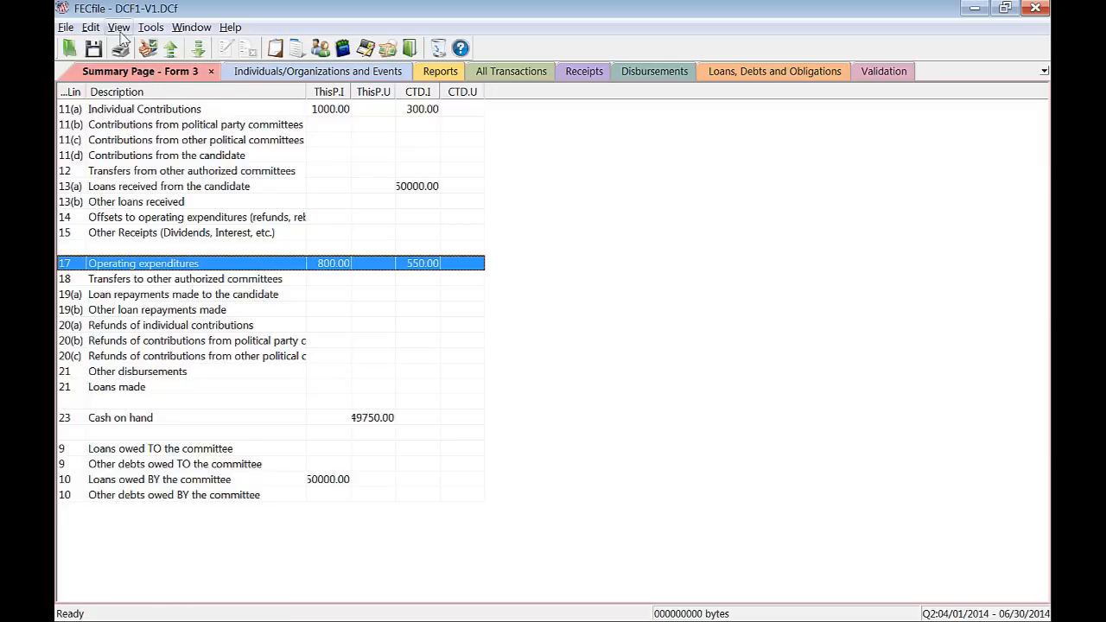
- Add a $250 memo split to Mom & Pop Coffee Shop dated 4/2/14 for meals on the Rogers reimbursement
double_click(142, 262)
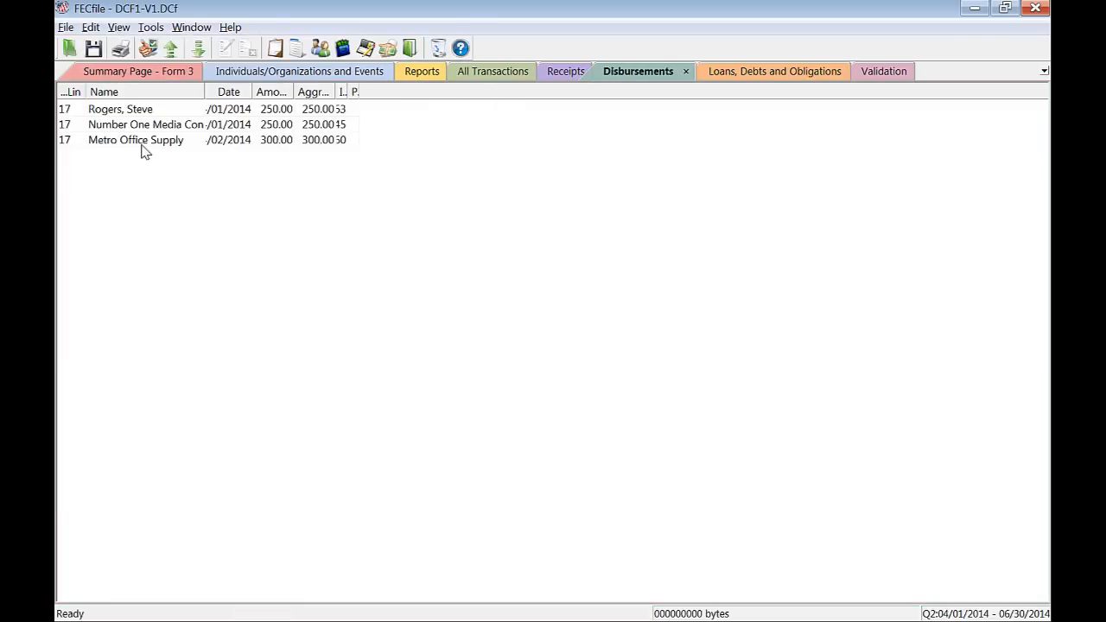
right_click(121, 109)
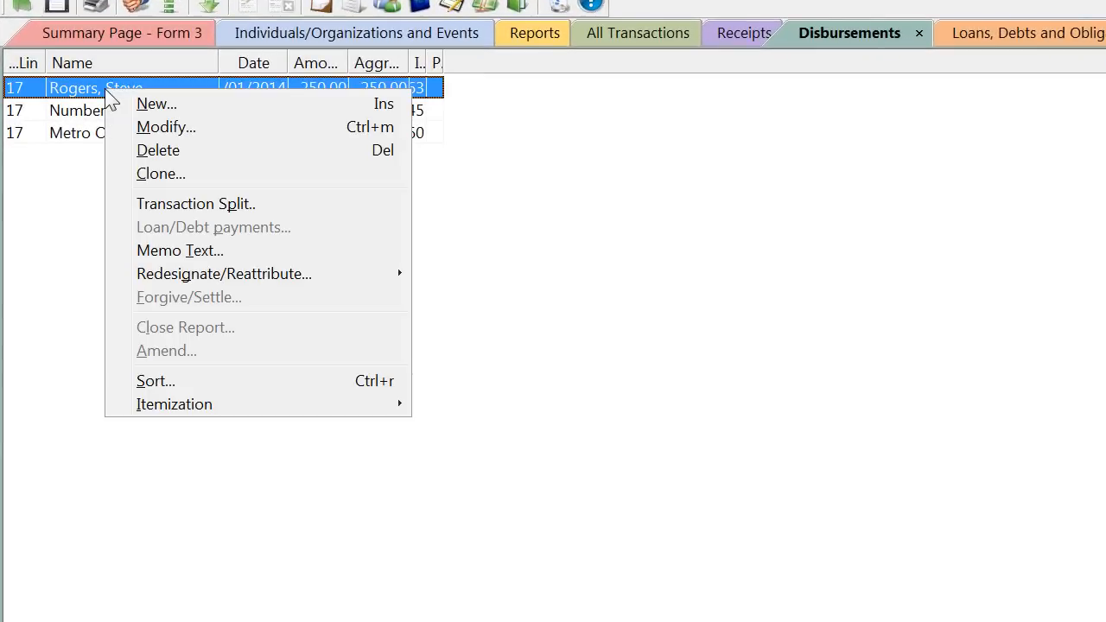
mouse_move(196, 204)
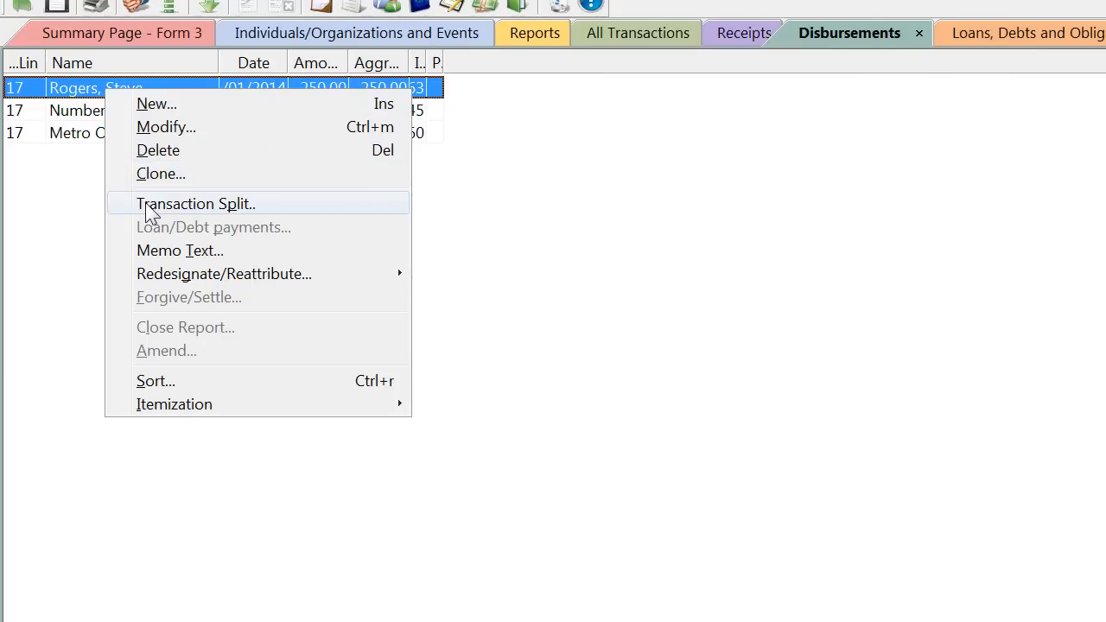
click(195, 204)
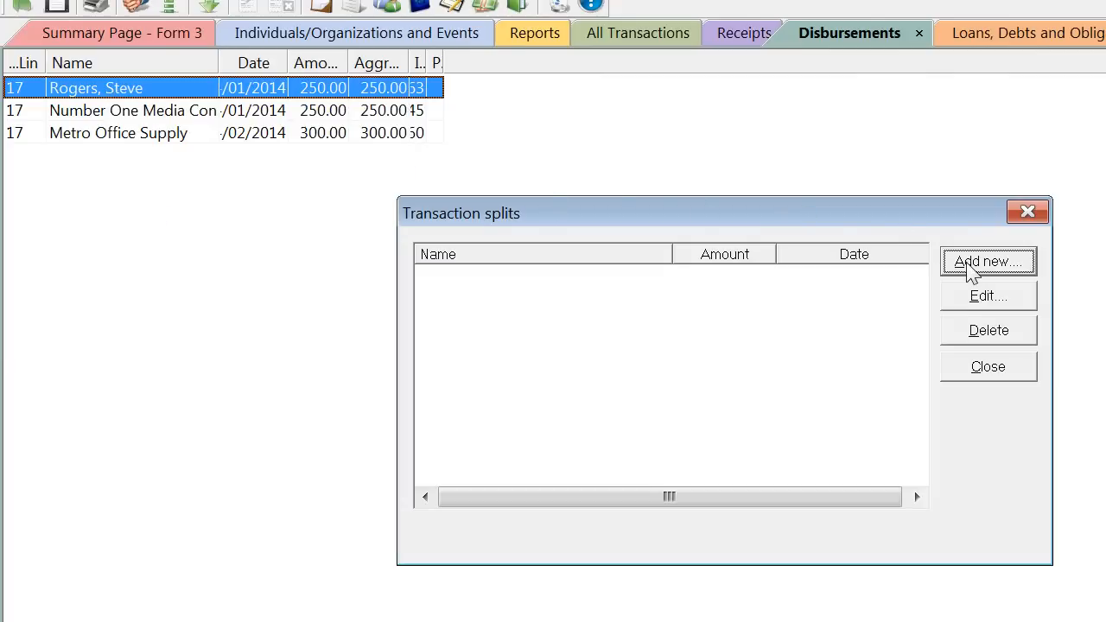
click(989, 261)
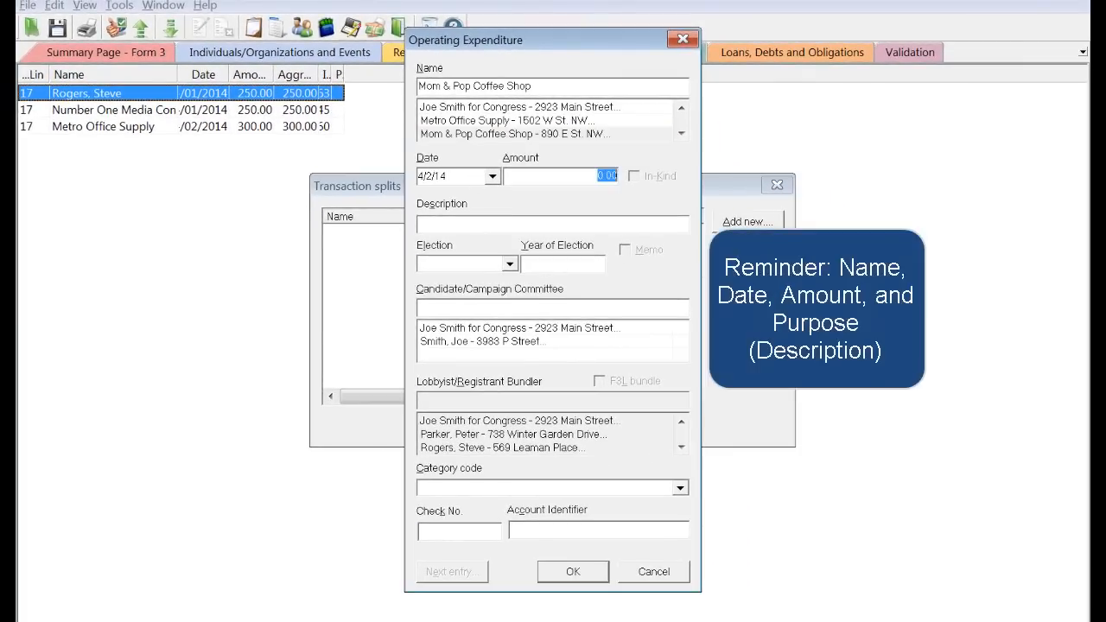
text(Meals for Volunteers)
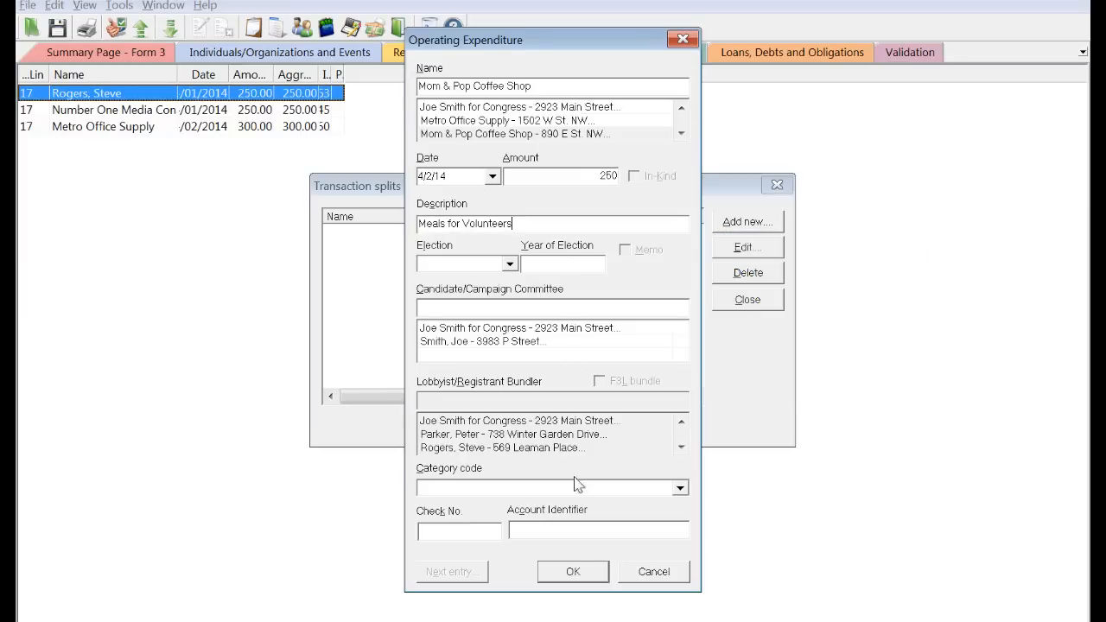
click(572, 570)
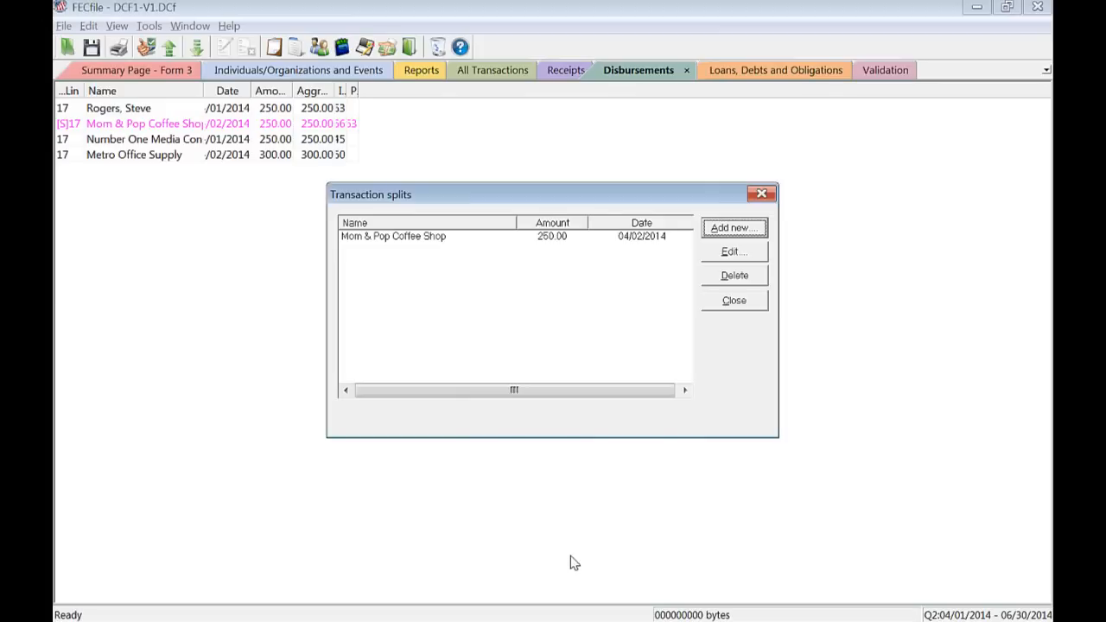
- Close the transaction splits and save the dataset via AutoSave
click(733, 301)
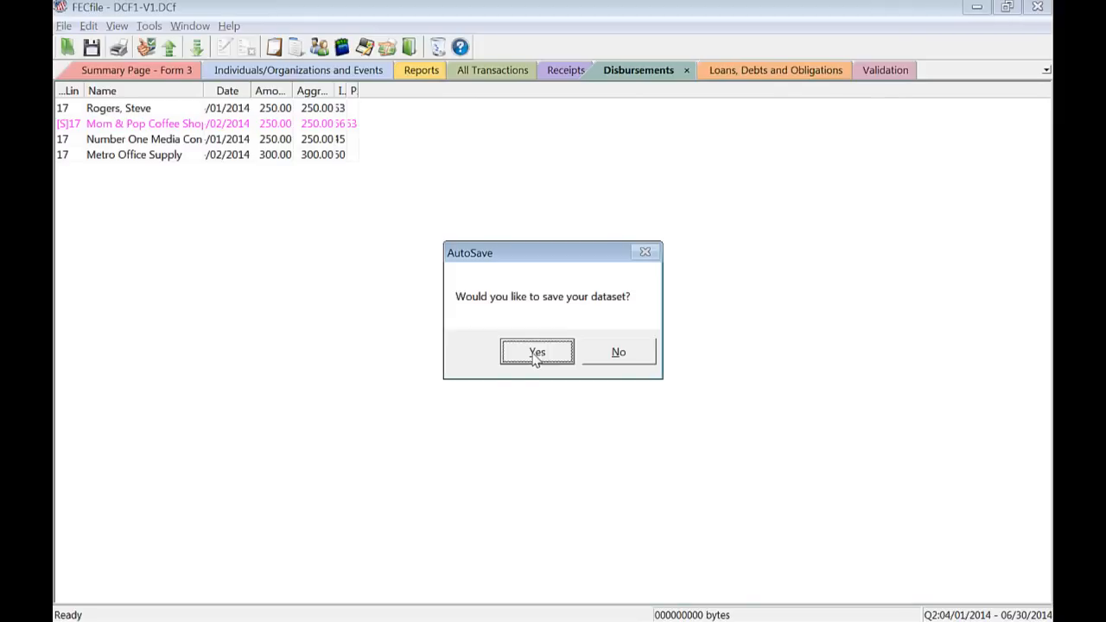
click(536, 353)
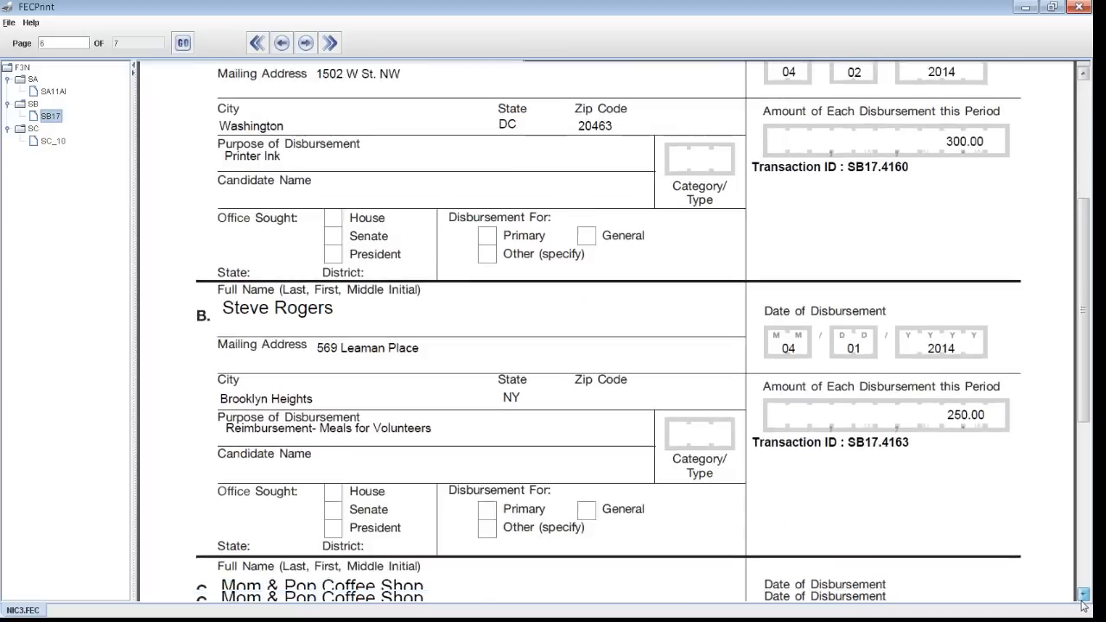
- Scroll the FECPrint preview to the Rogers reimbursement and its Mom & Pop Coffee Shop memo item
scroll(down, 3)
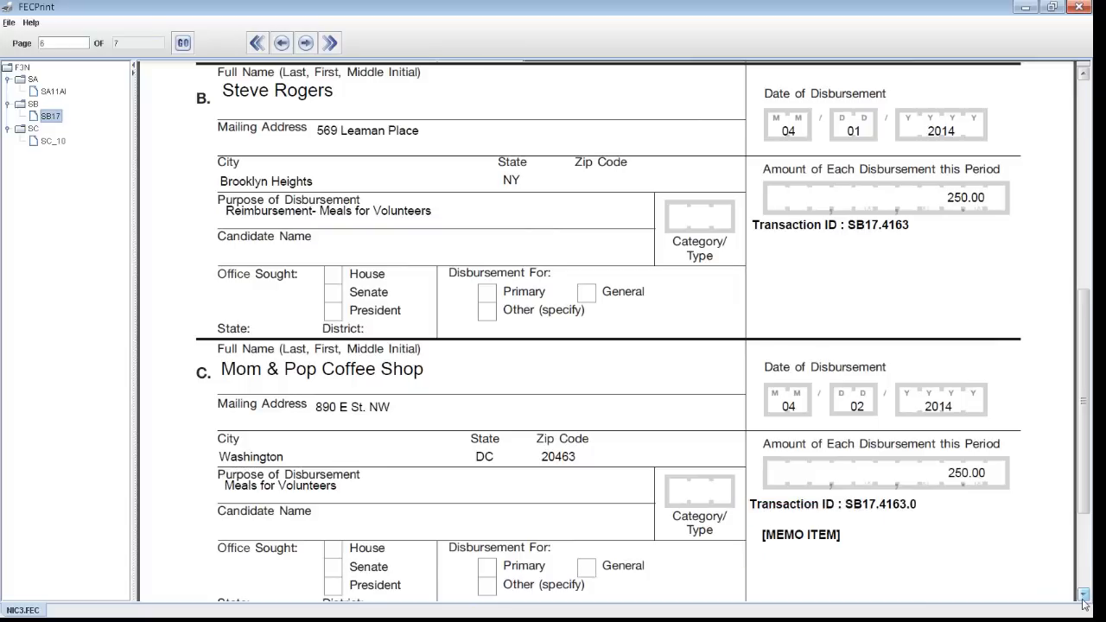
scroll(down, 3)
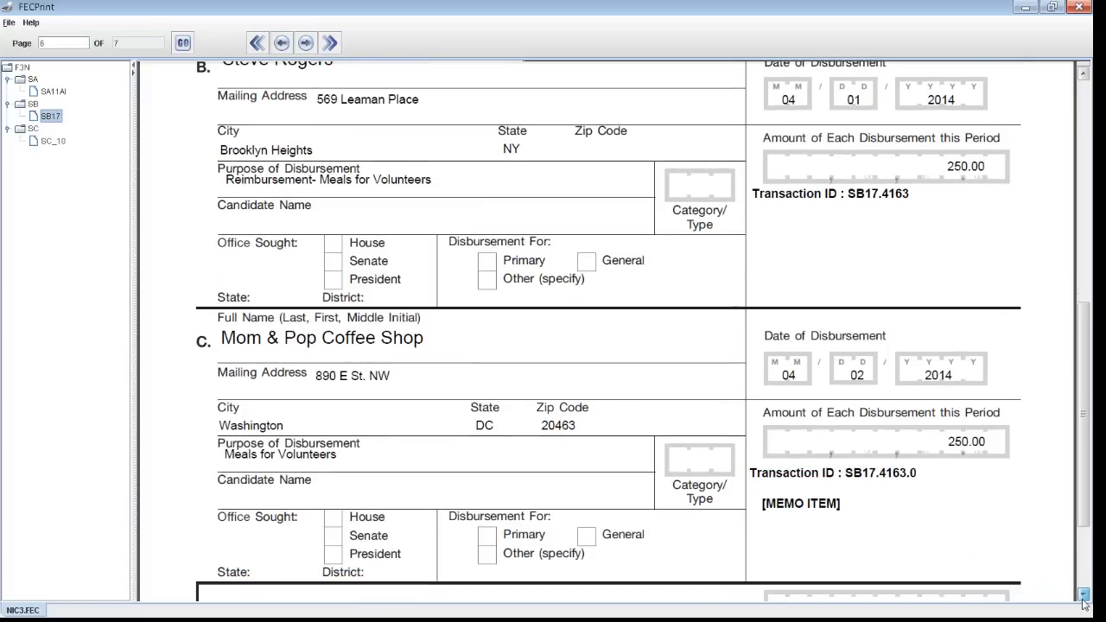